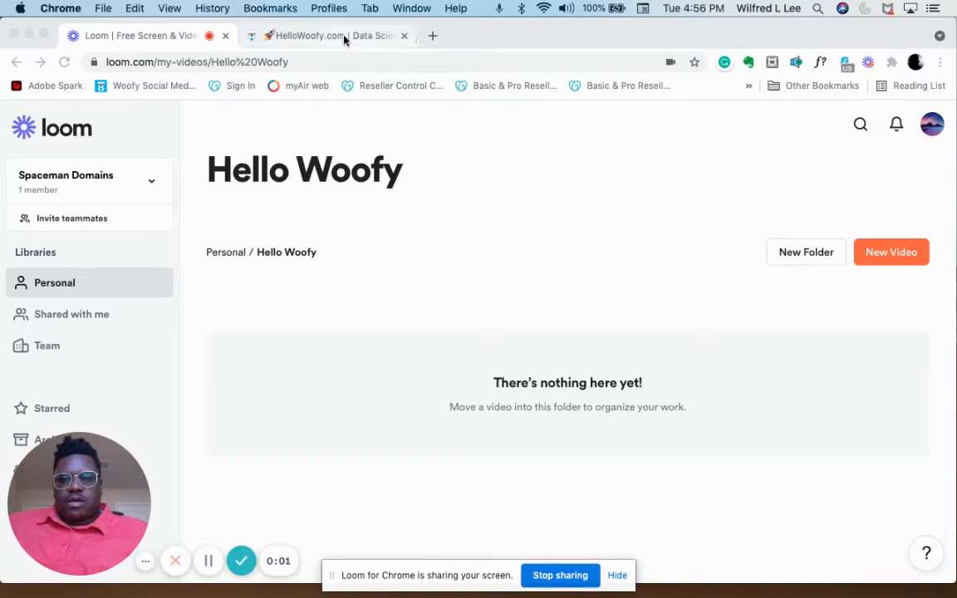
Step: Switch from the Loom tab to the HelloWoofy.com home dashboard
click(328, 36)
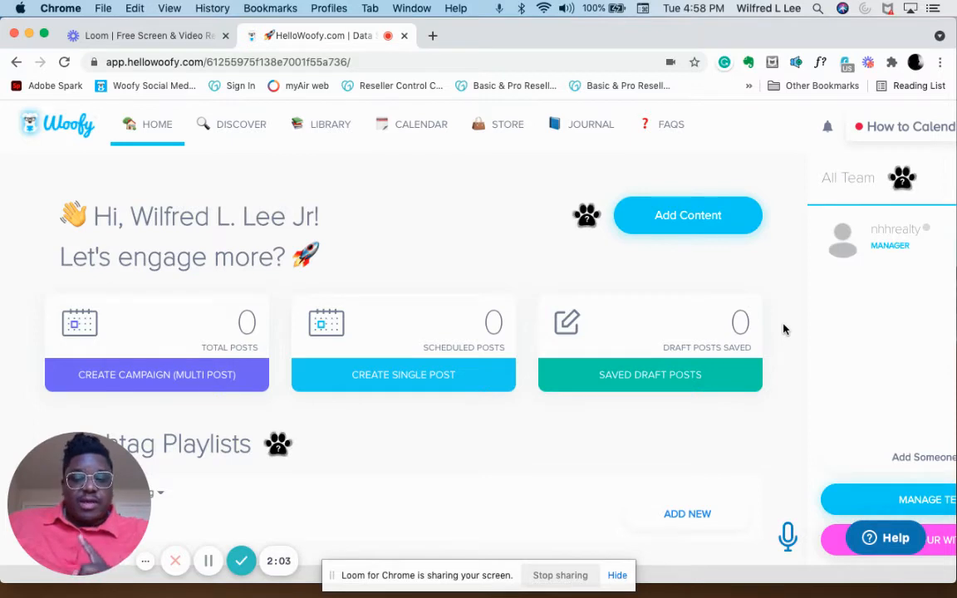
mouse_move(698, 283)
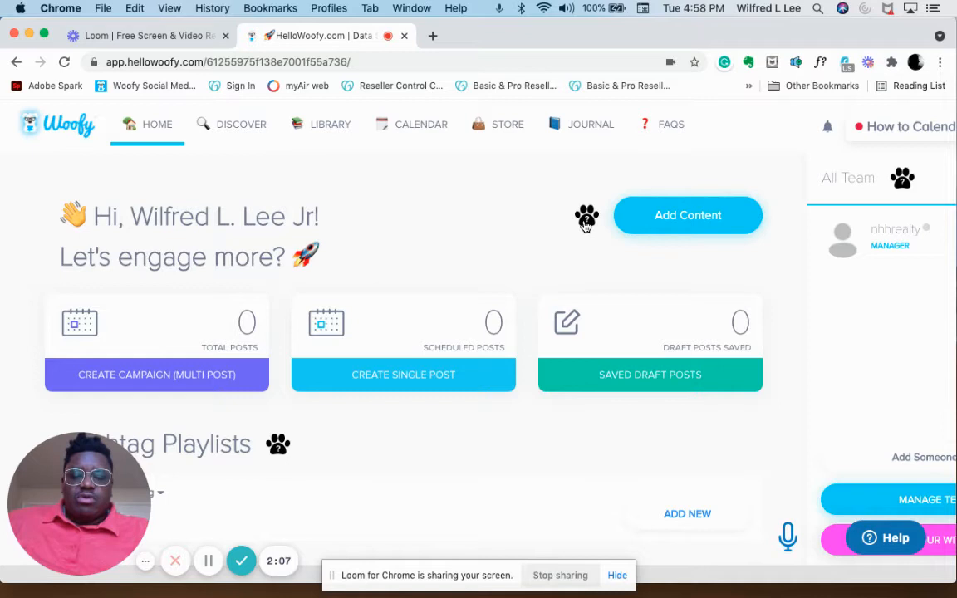
mouse_move(827, 219)
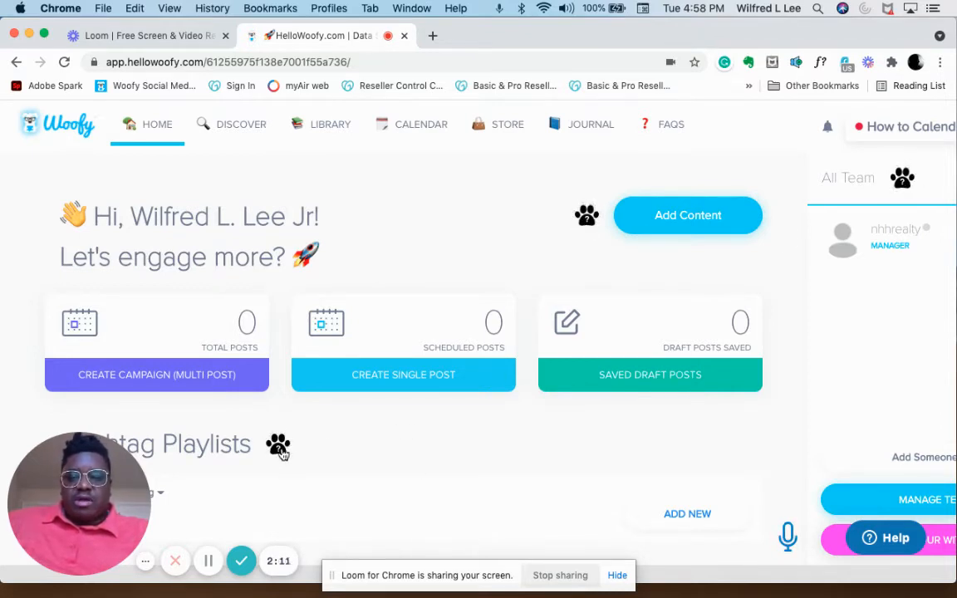
mouse_move(764, 448)
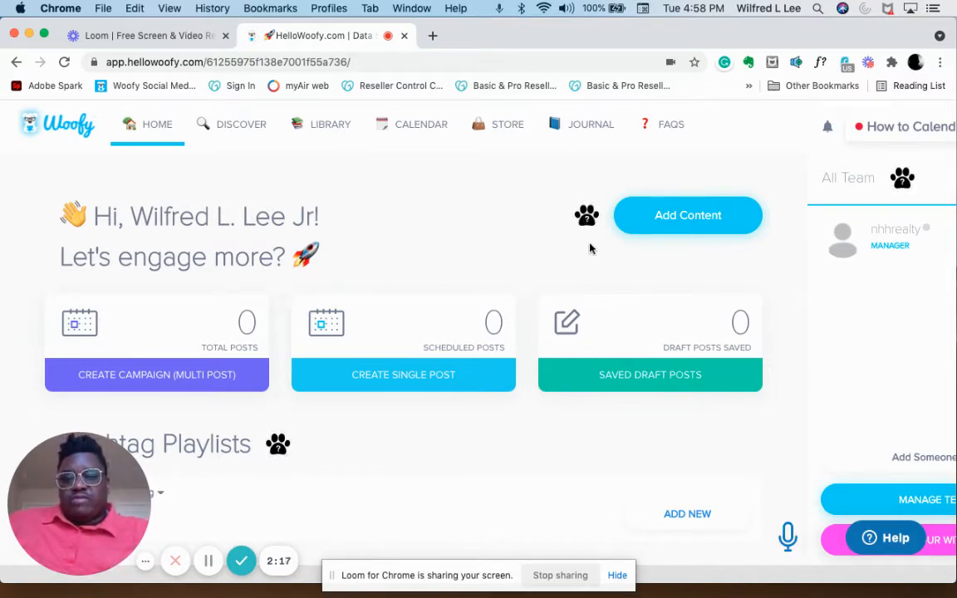
mouse_move(785, 322)
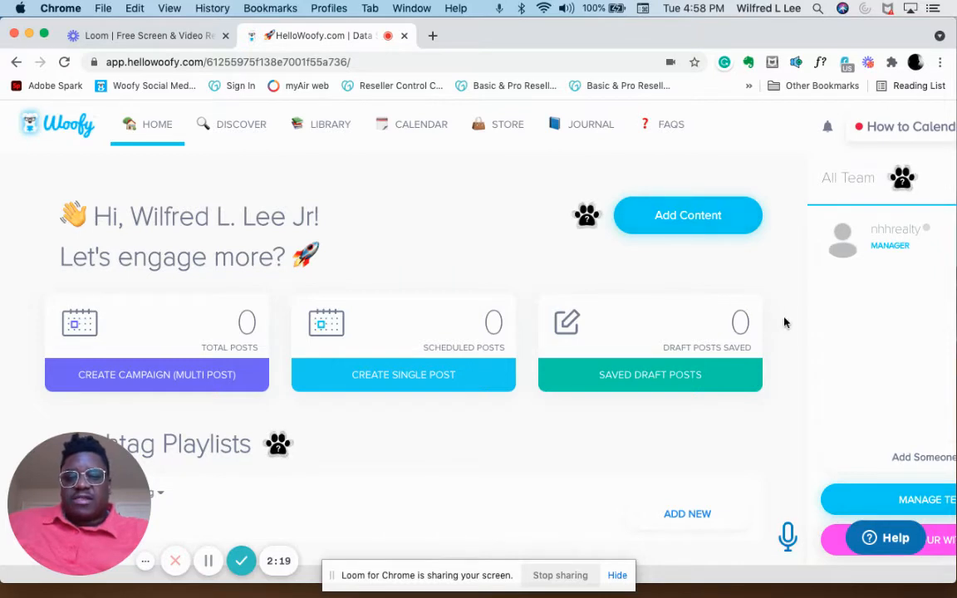
mouse_move(789, 342)
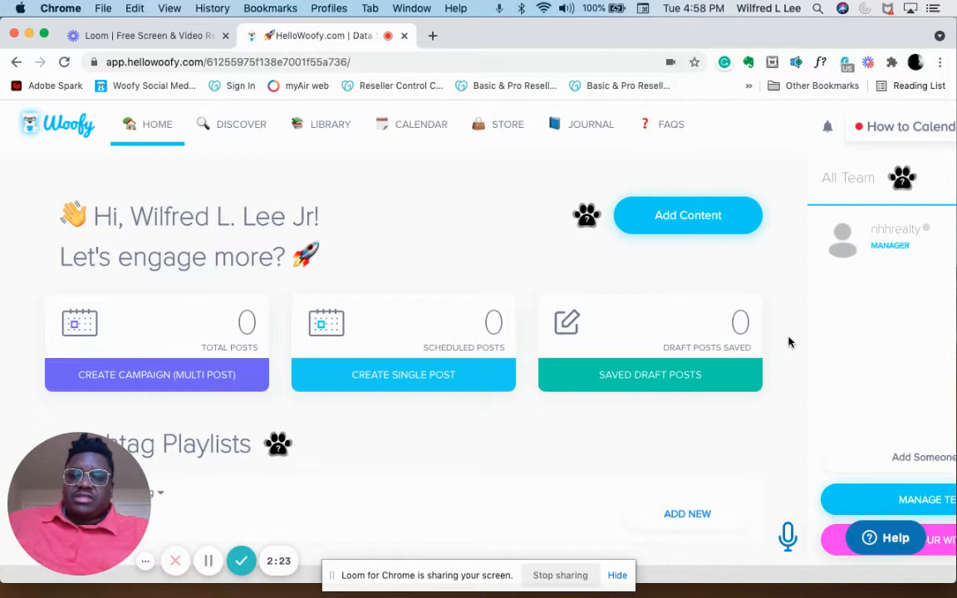
mouse_move(146, 135)
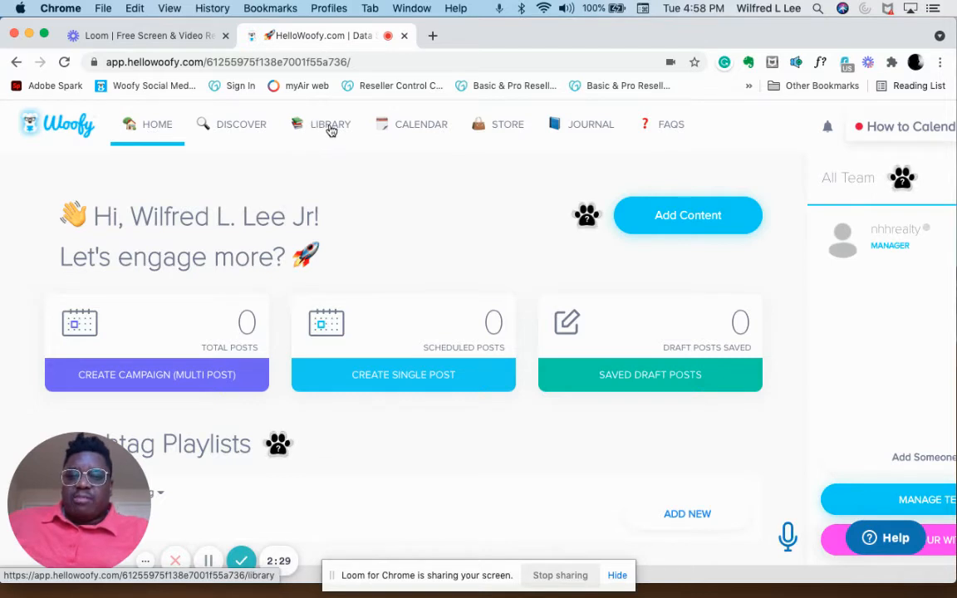
mouse_move(505, 135)
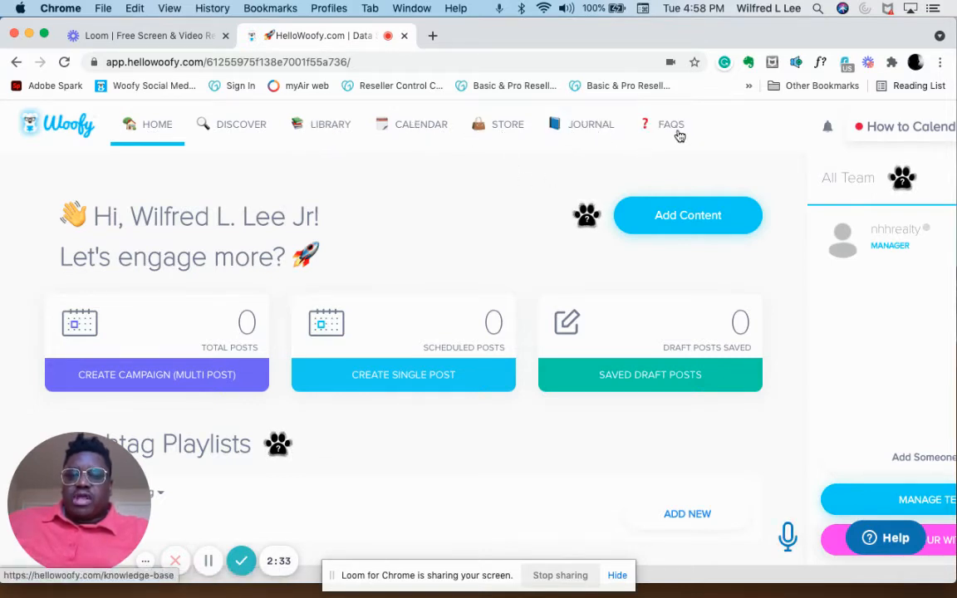
mouse_move(762, 283)
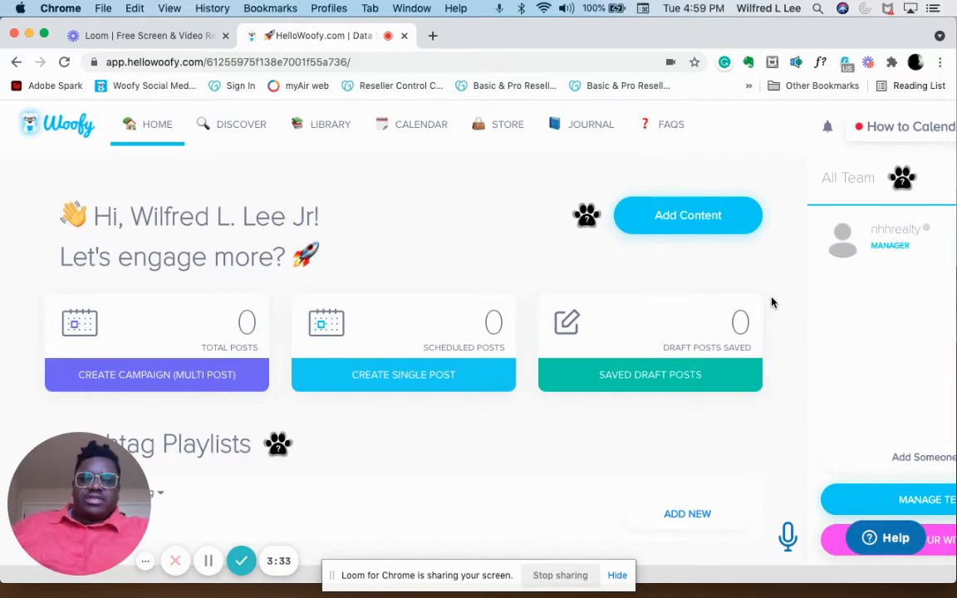
mouse_move(191, 407)
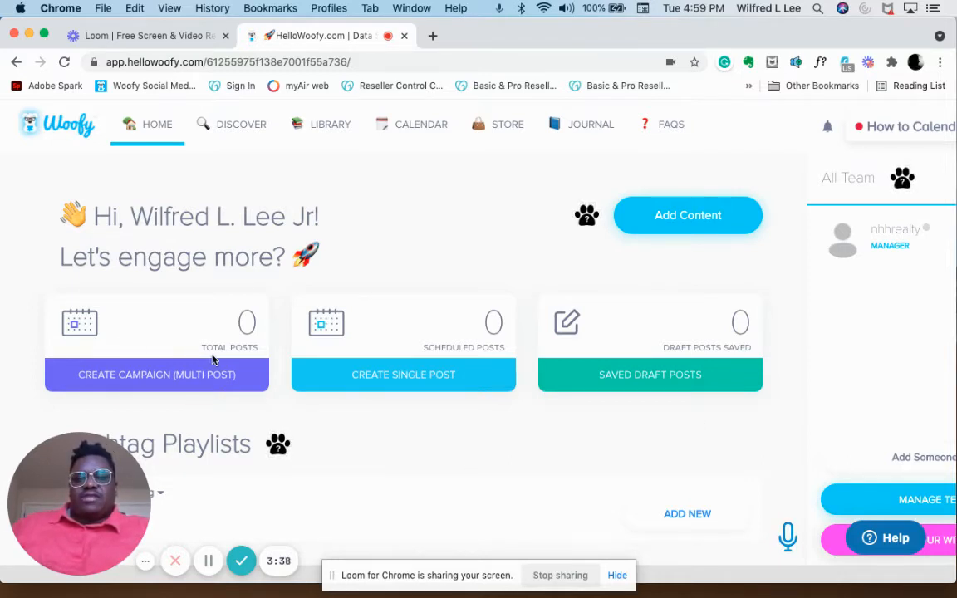
mouse_move(447, 358)
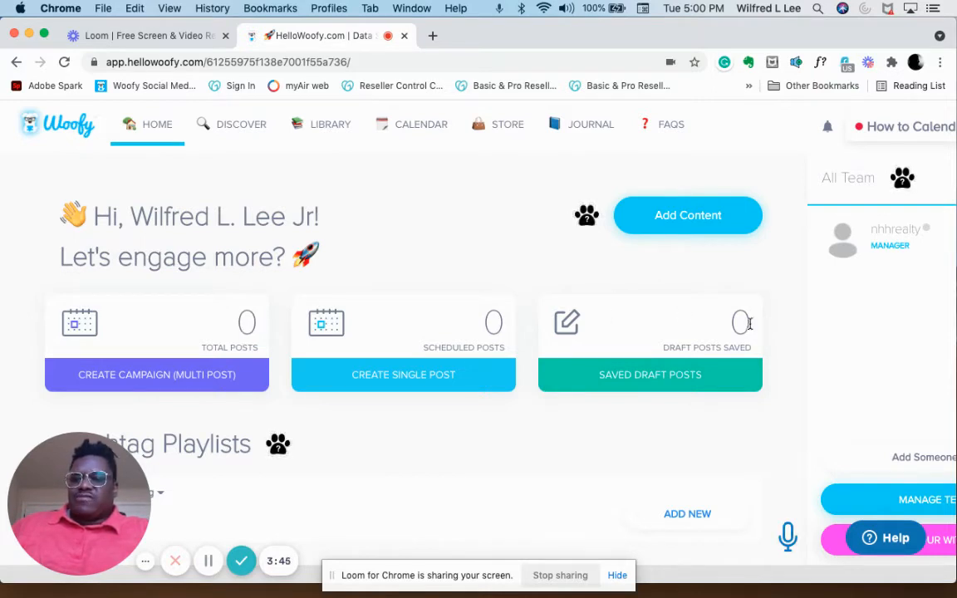
mouse_move(455, 332)
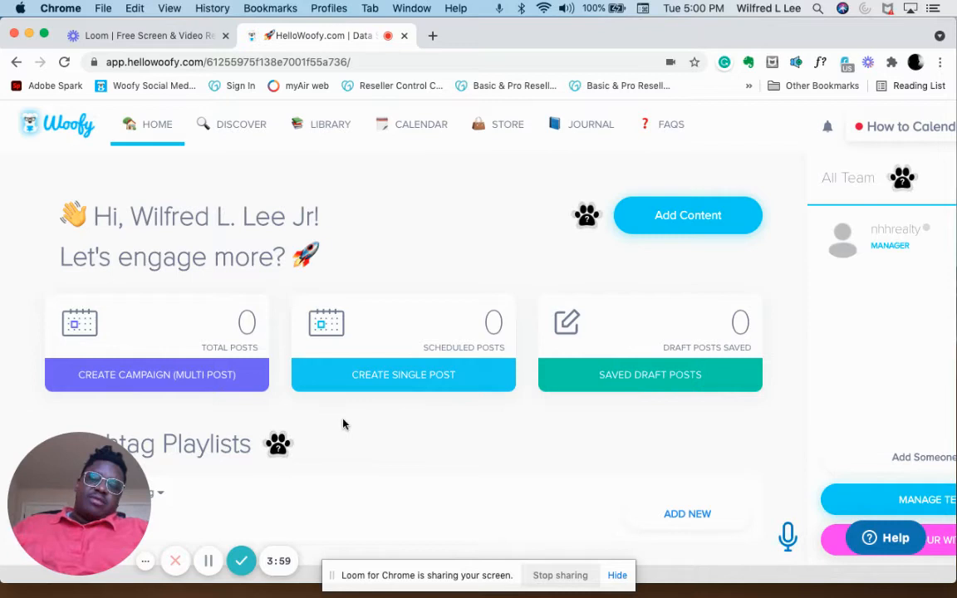
mouse_move(358, 433)
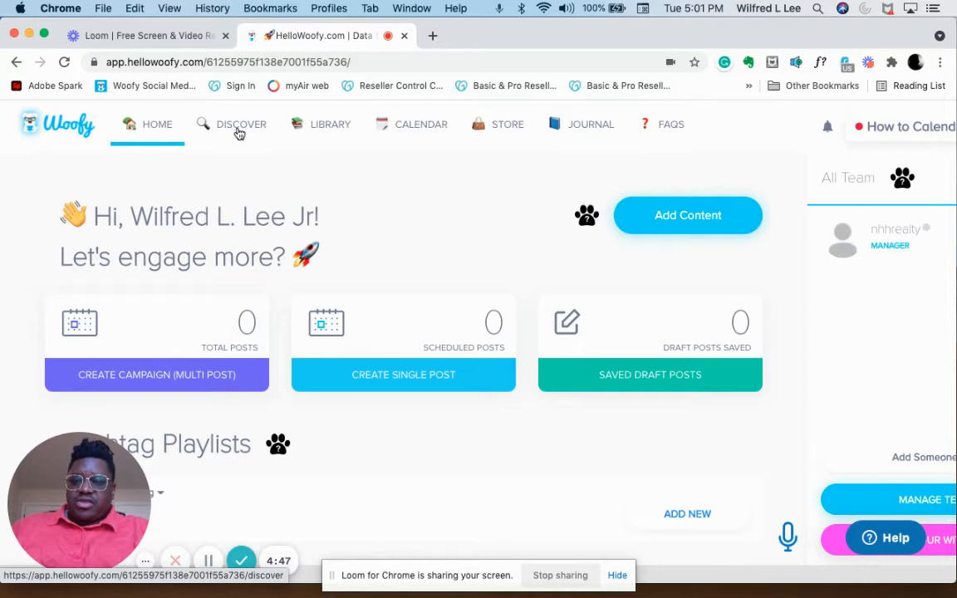
Step: Find the TechCrunch article 'Suing your way to the stars' in Discover and open its Add to Library form
click(241, 124)
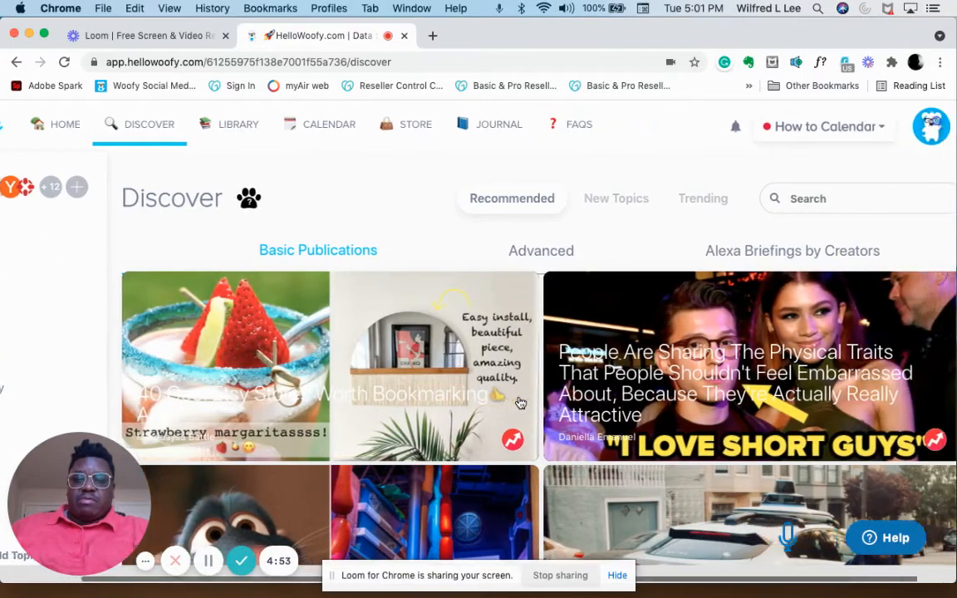
scroll(down, 3)
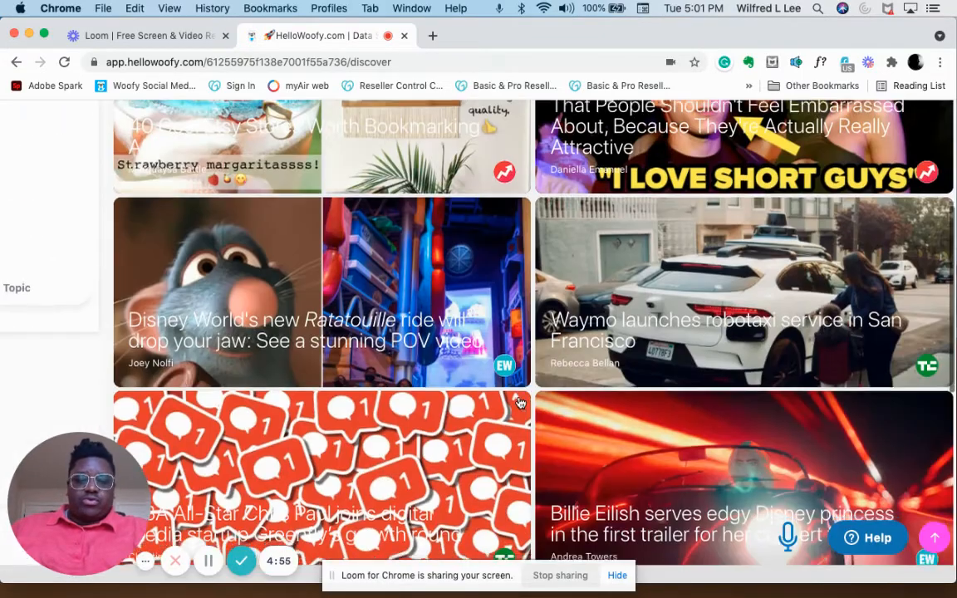
scroll(down, 3)
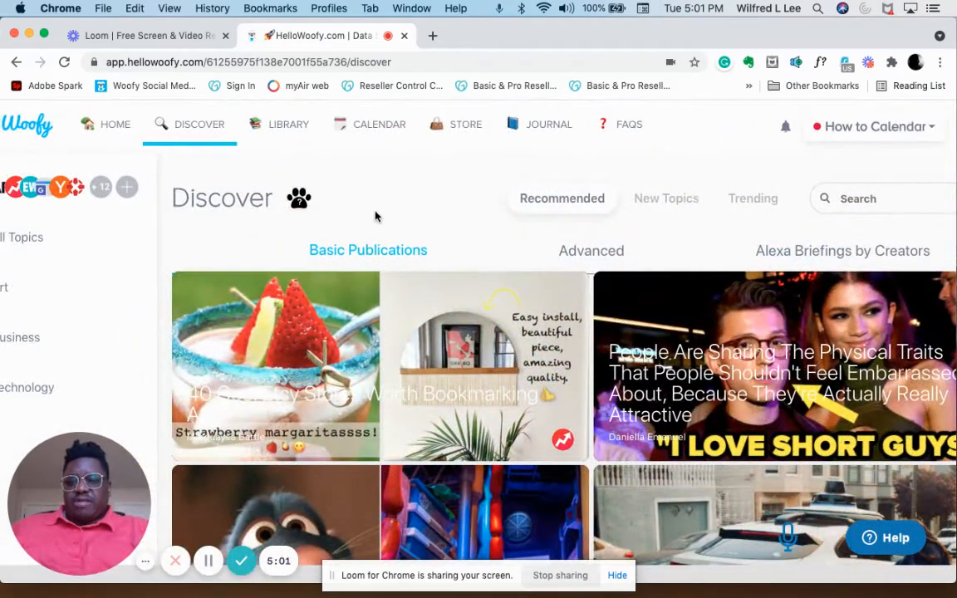
mouse_move(415, 227)
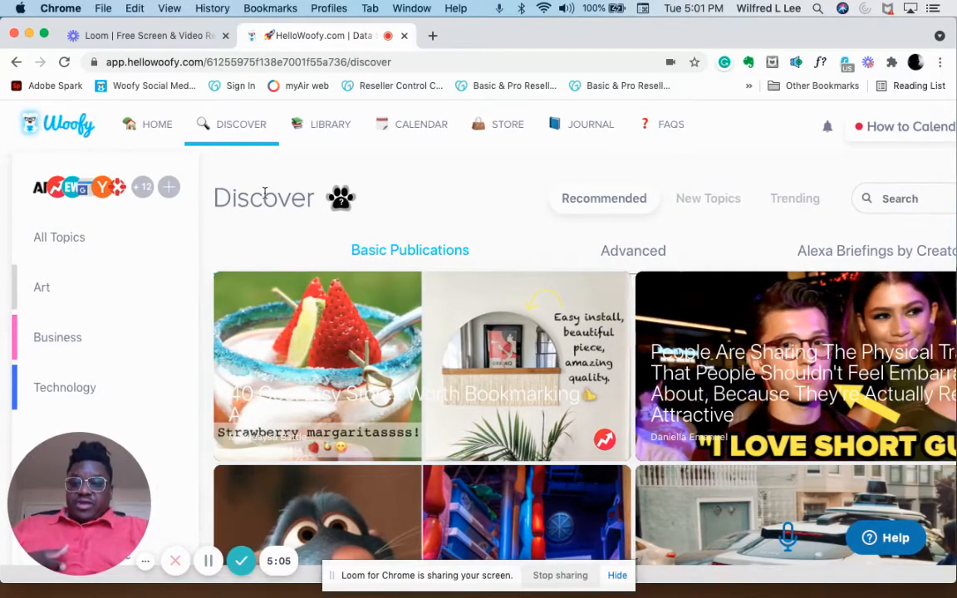
mouse_move(358, 295)
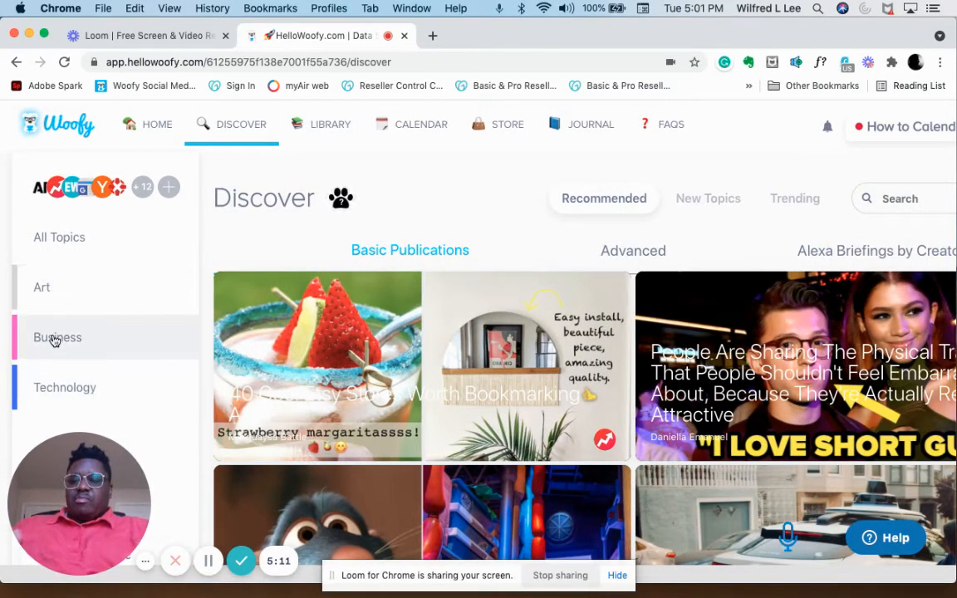
mouse_move(65, 387)
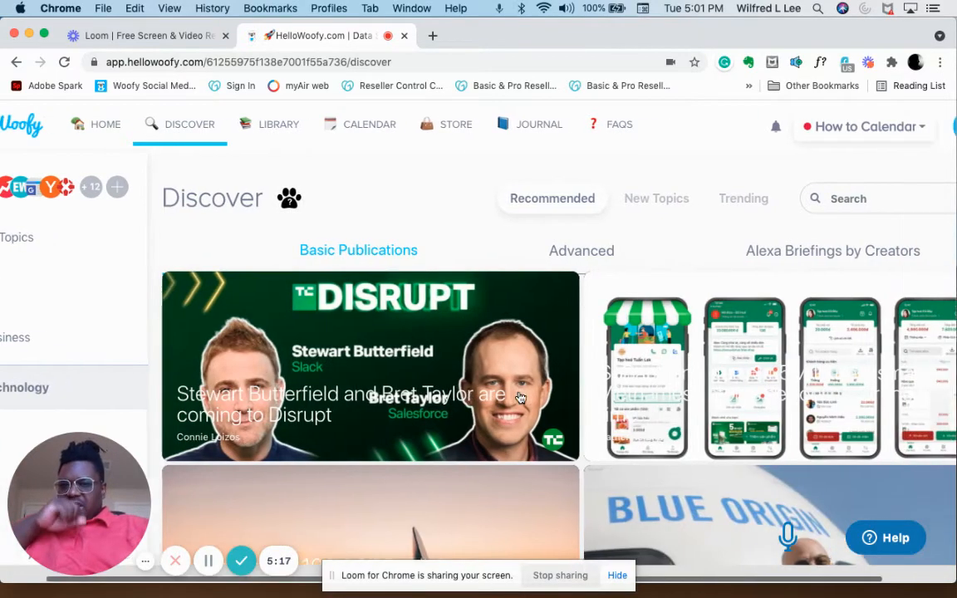
scroll(down, 3)
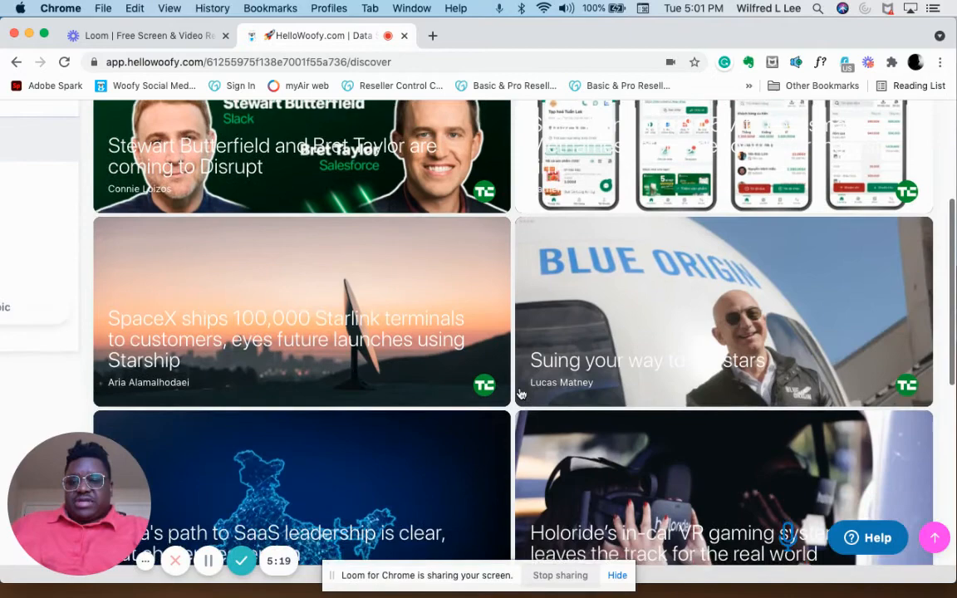
scroll(down, 3)
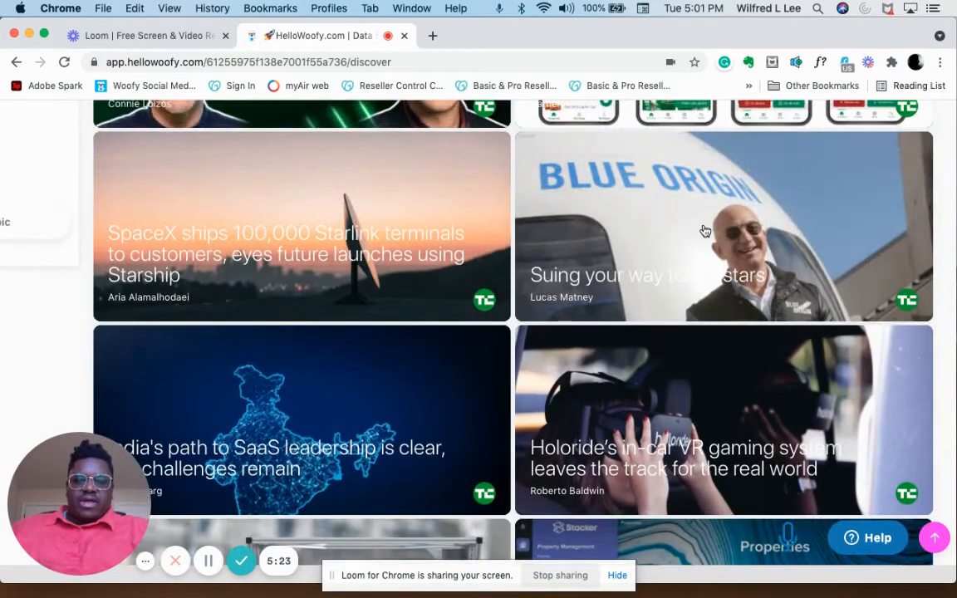
click(706, 230)
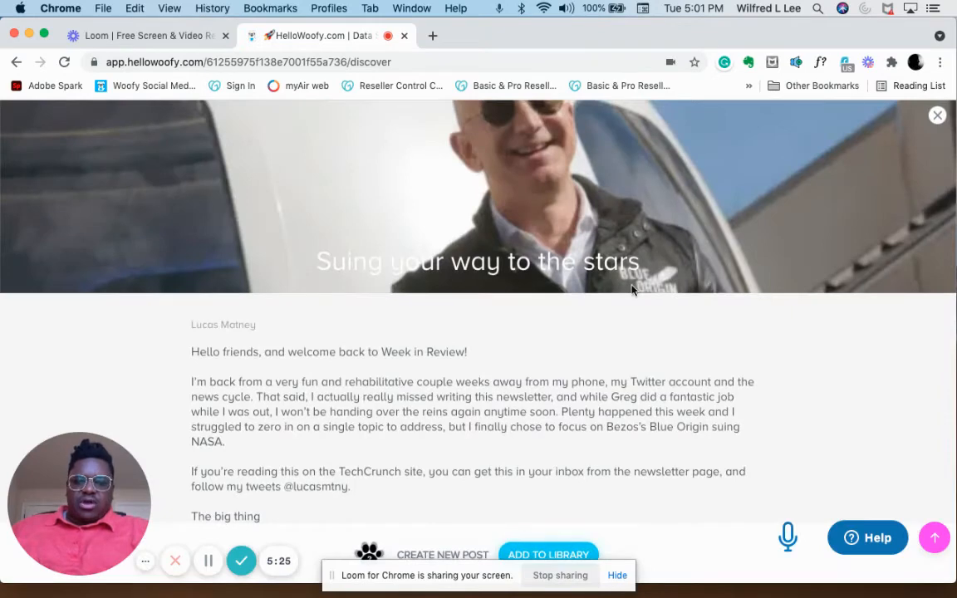
scroll(down, 3)
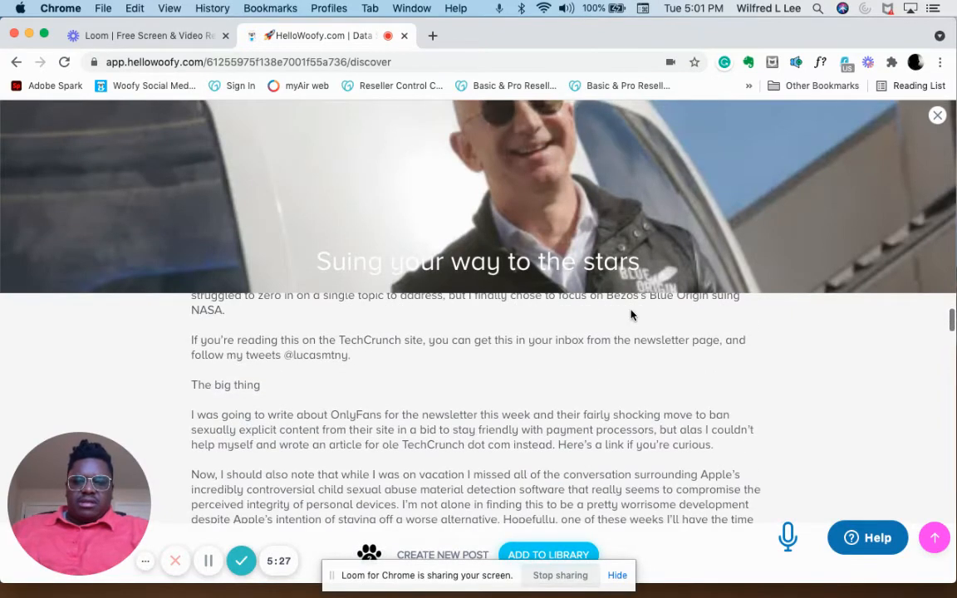
mouse_move(769, 359)
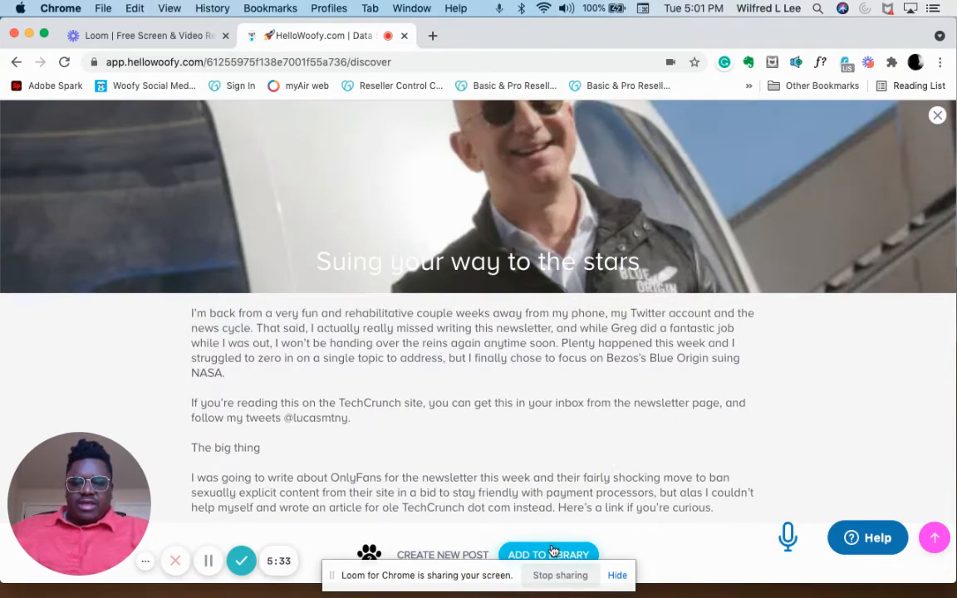
click(549, 554)
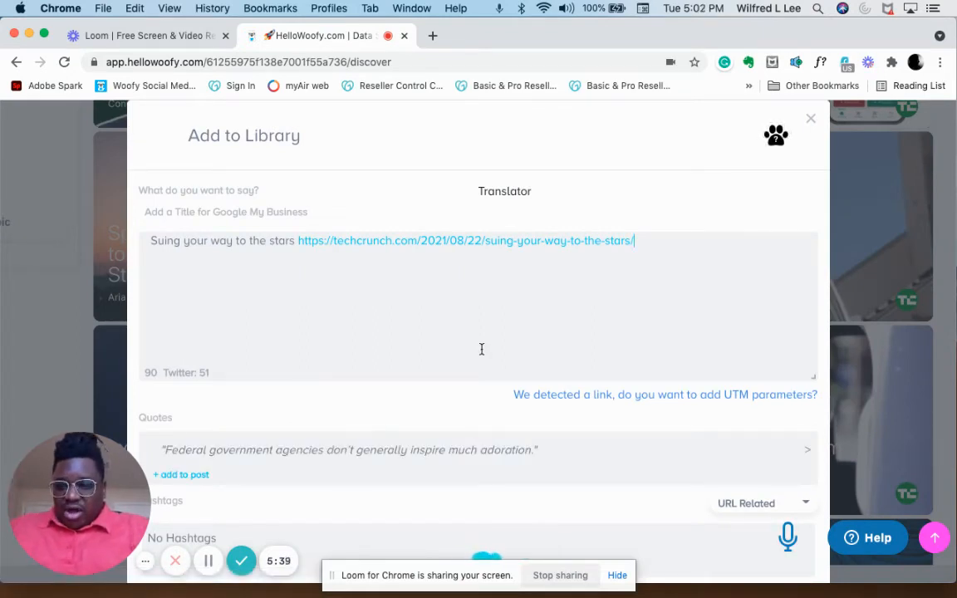
Step: Add suggested hashtags, including #Content, and an emoji to the article's caption
scroll(down, 3)
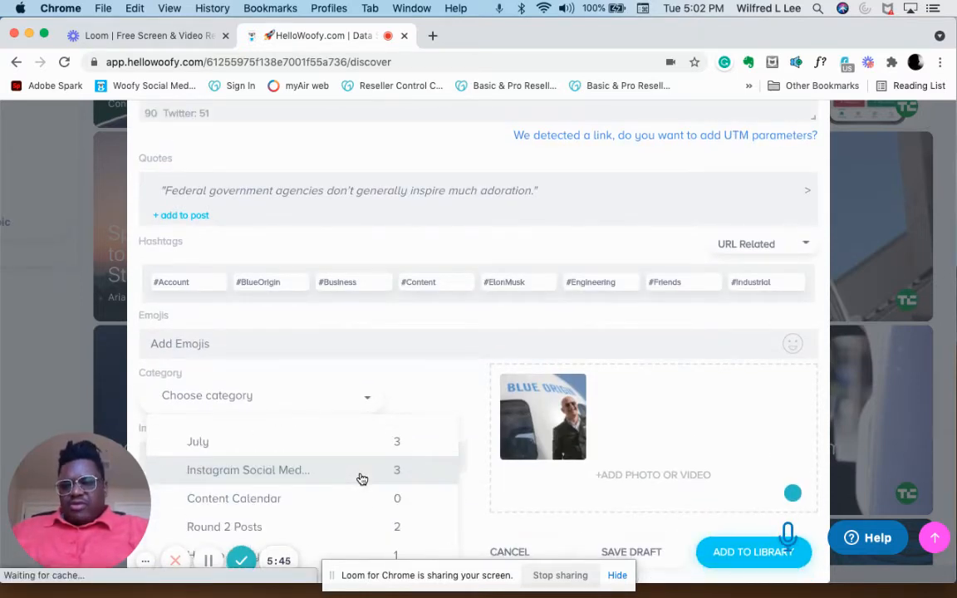
mouse_move(287, 540)
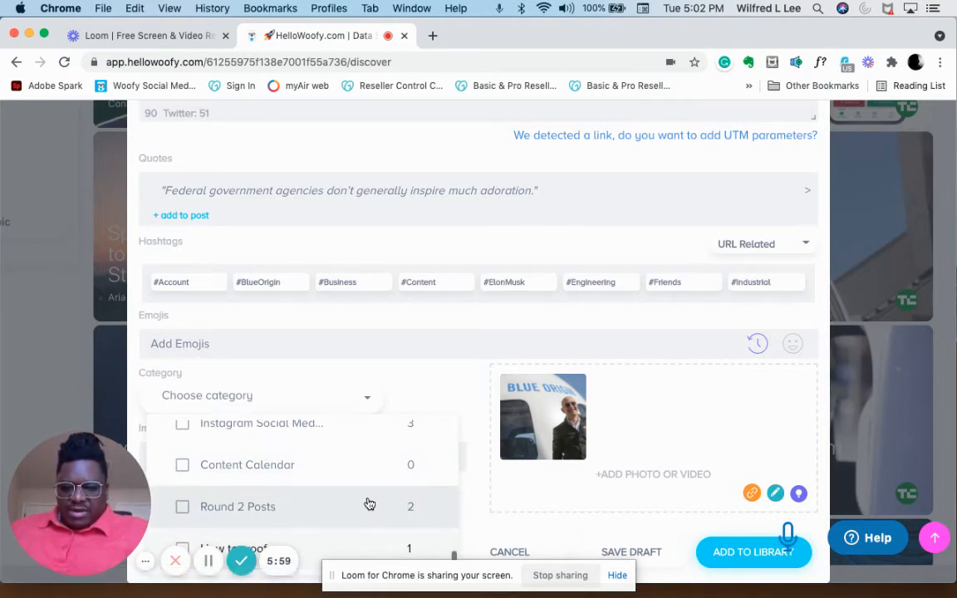
mouse_move(194, 544)
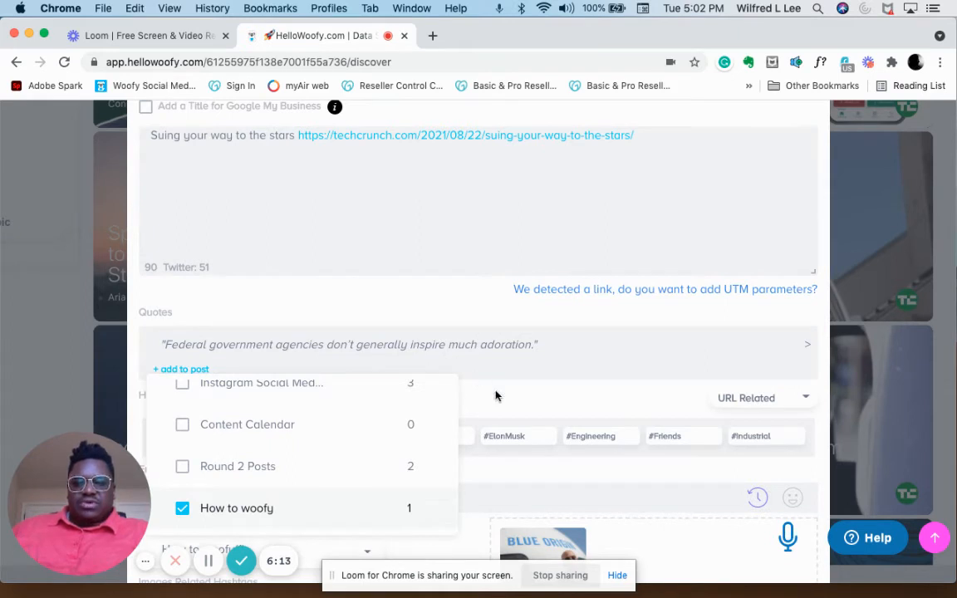
click(172, 436)
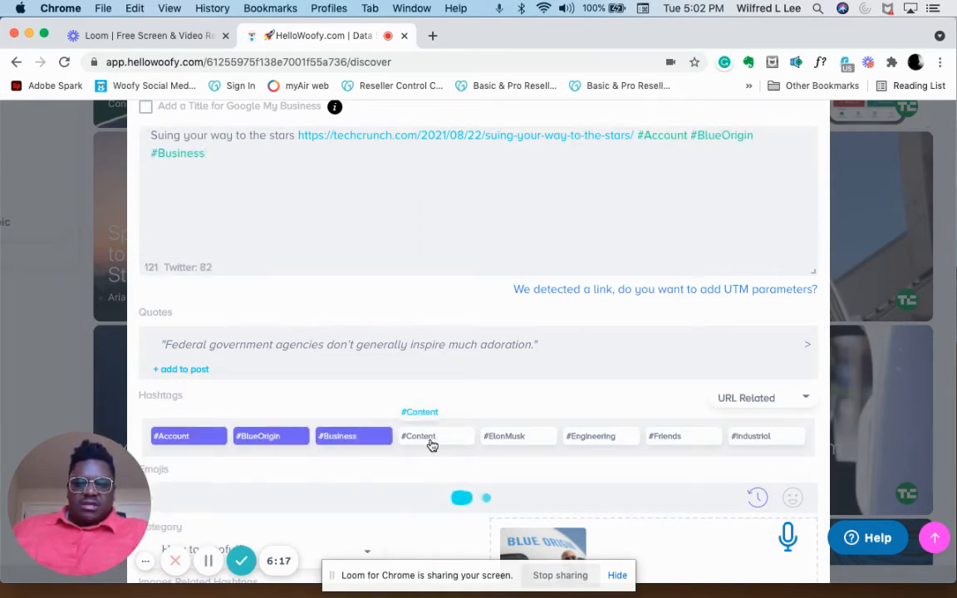
click(419, 435)
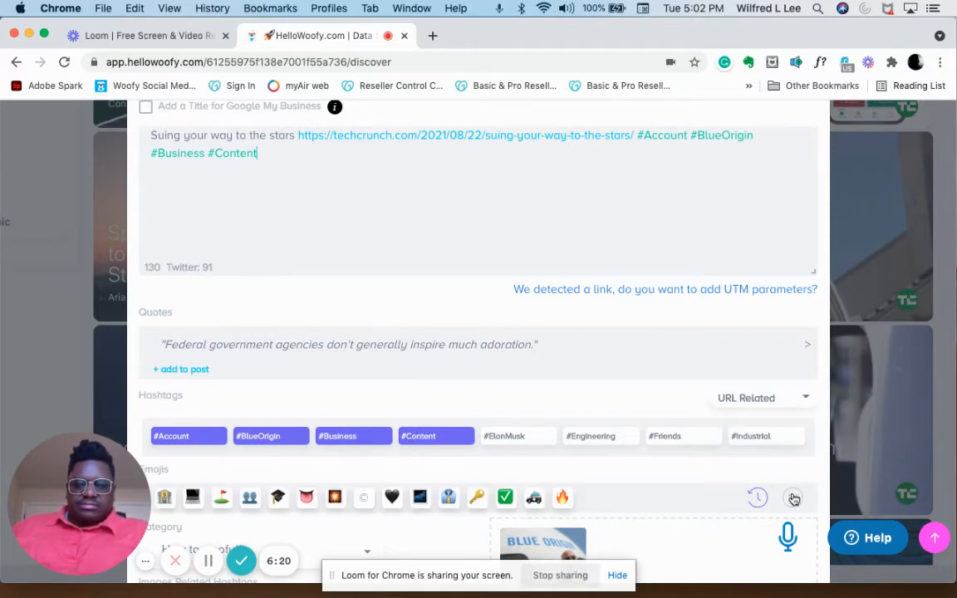
click(562, 498)
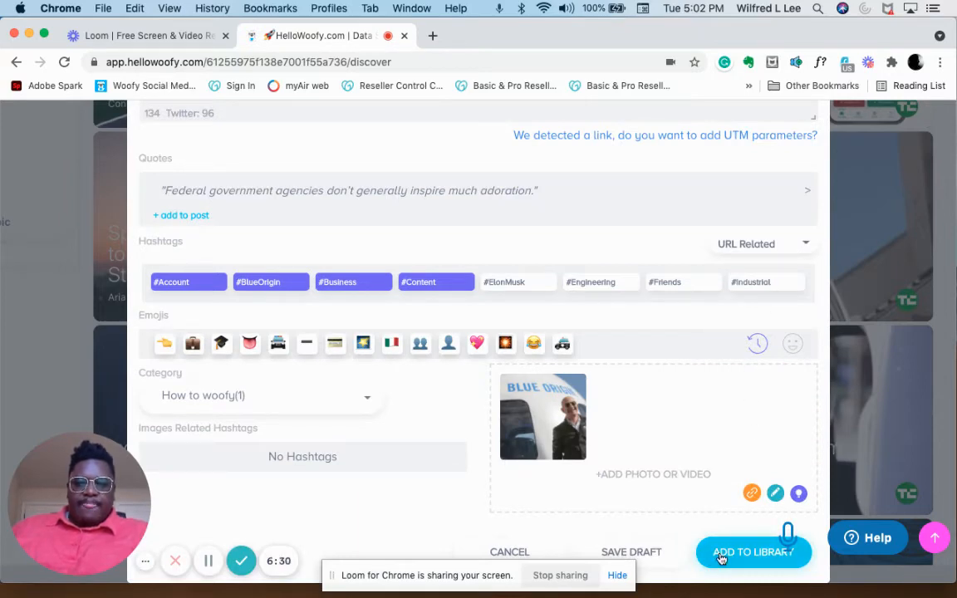
Step: Submit the article to the library, dismiss the Congrats popup, and go back to Home
click(753, 552)
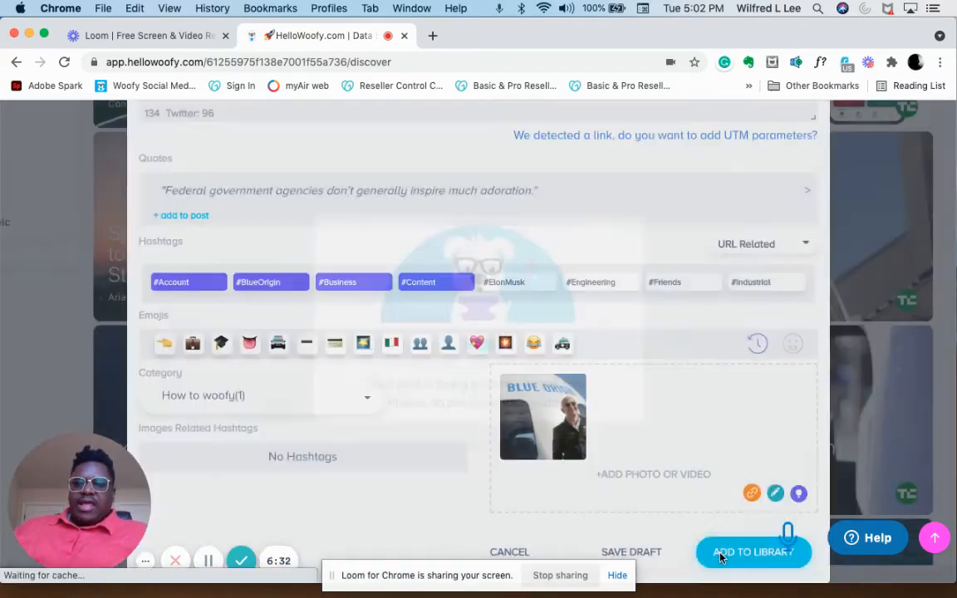
click(753, 552)
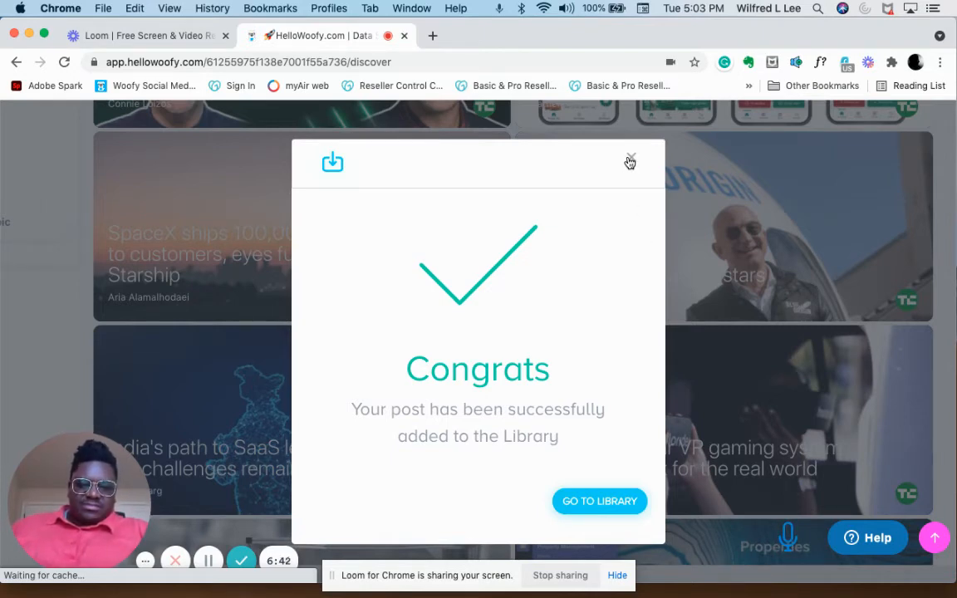
click(630, 161)
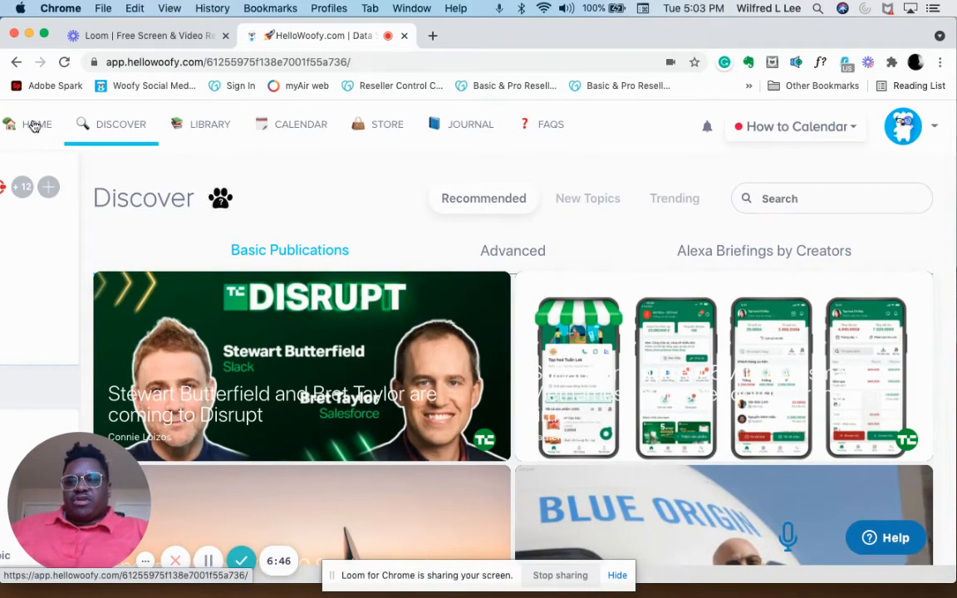
click(37, 123)
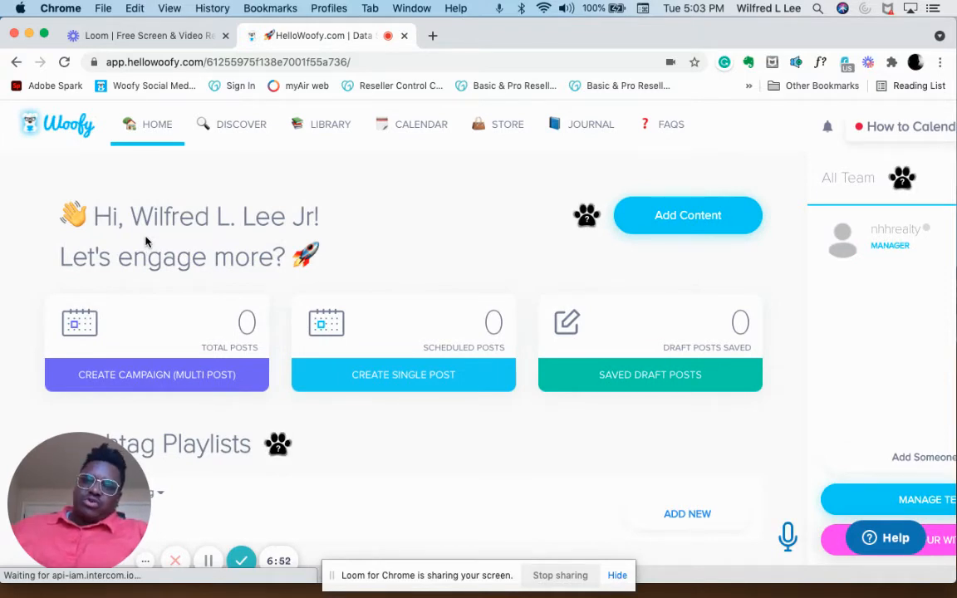
mouse_move(687, 231)
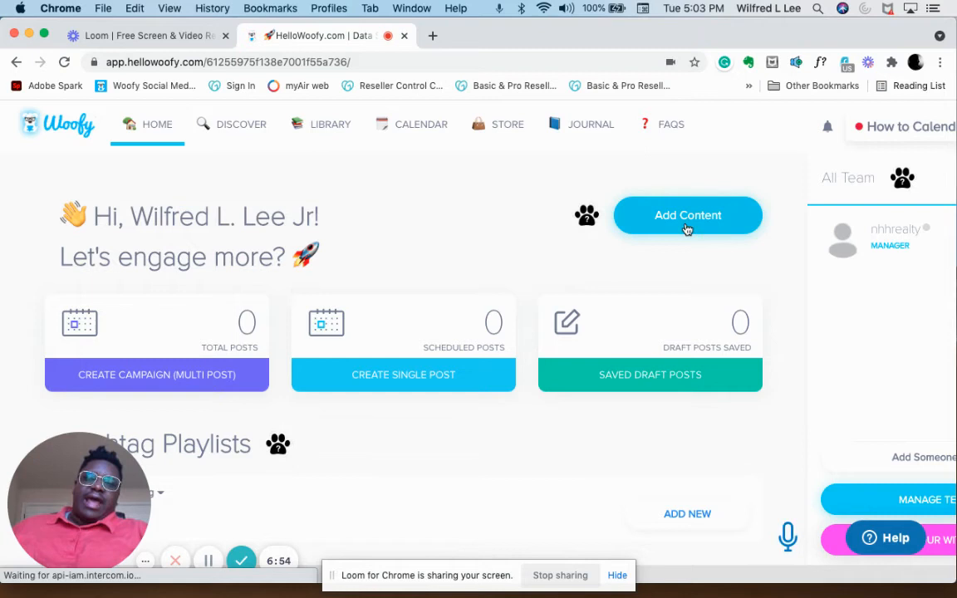
click(688, 215)
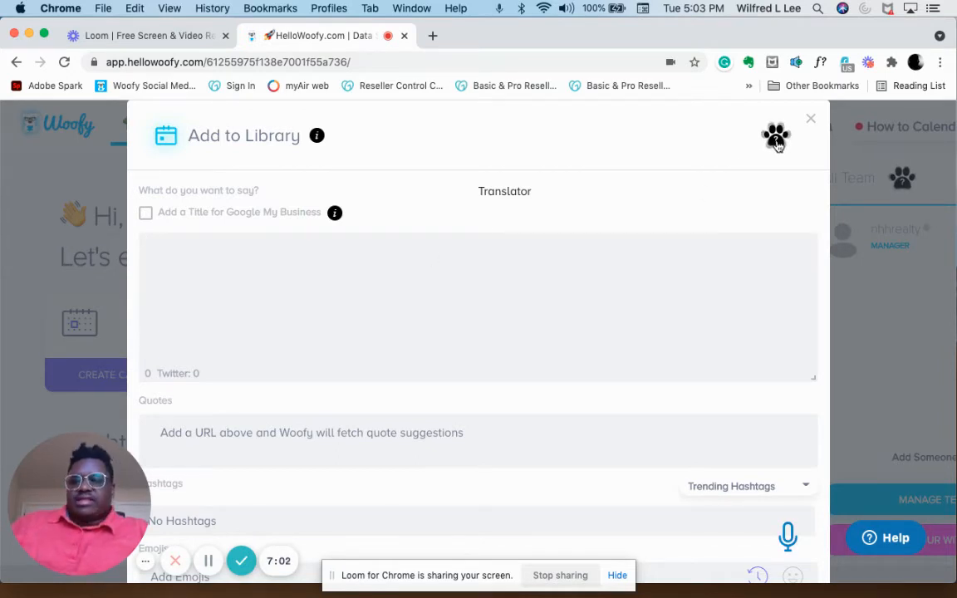
scroll(down, 3)
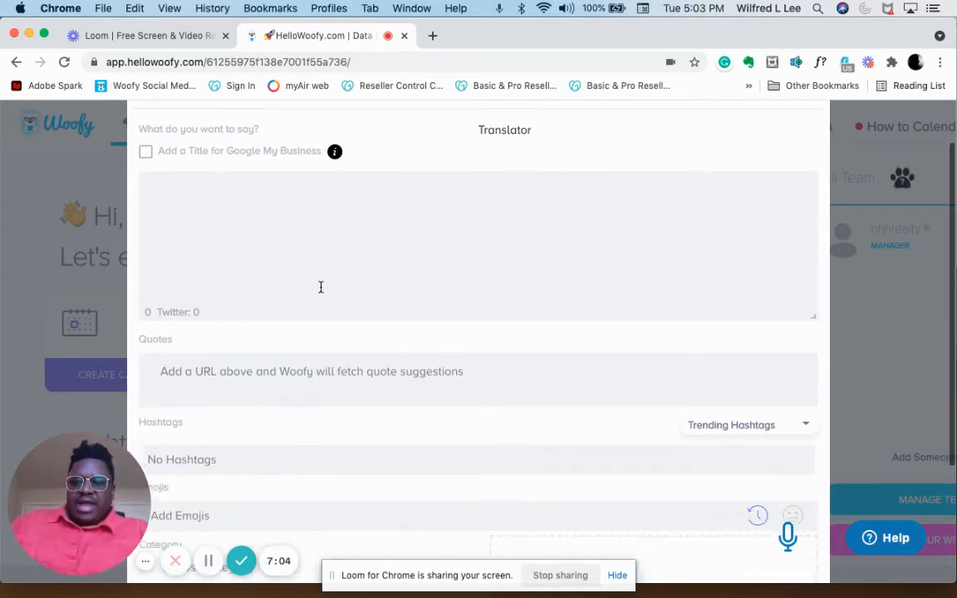
scroll(down, 3)
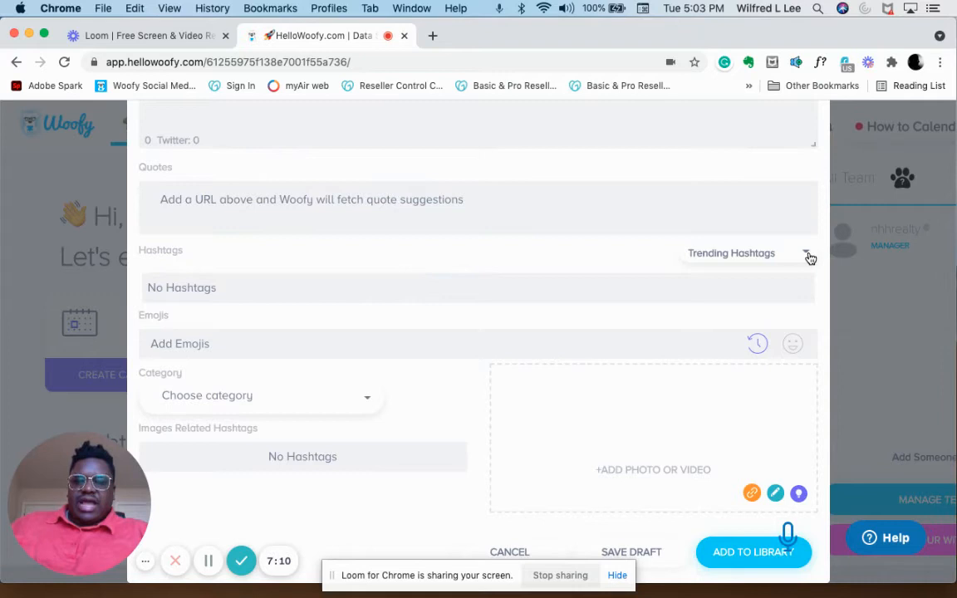
mouse_move(445, 287)
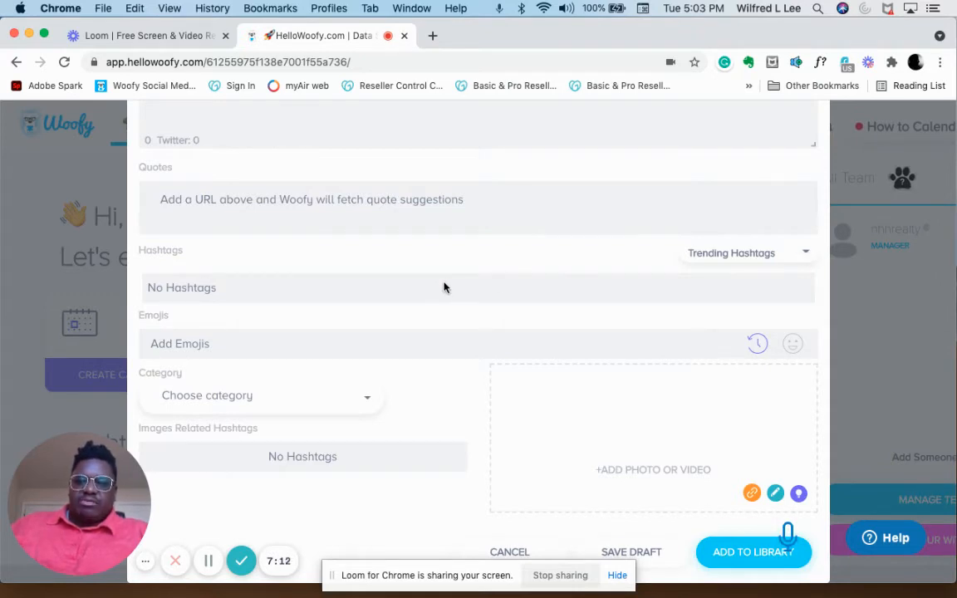
mouse_move(513, 388)
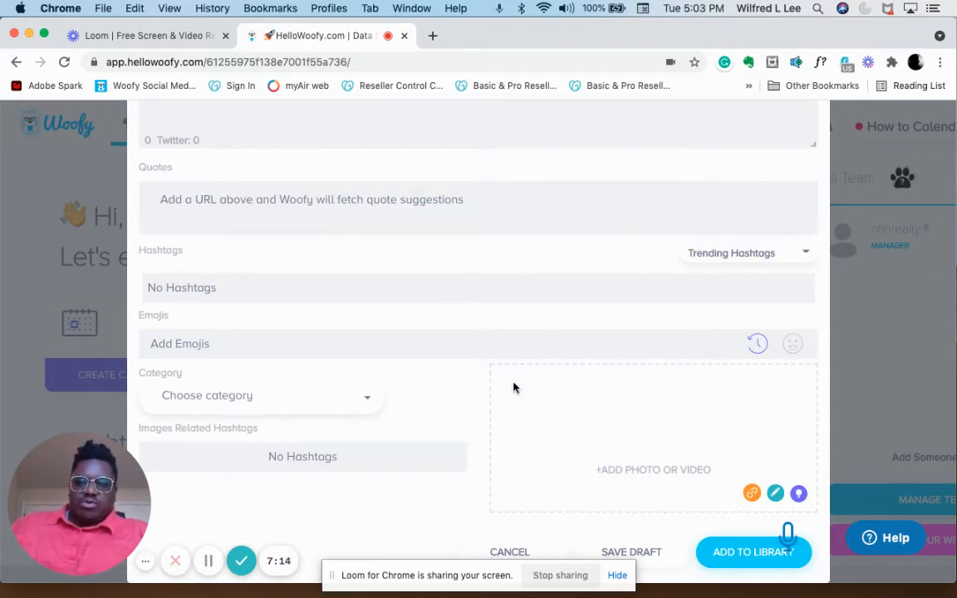
mouse_move(512, 406)
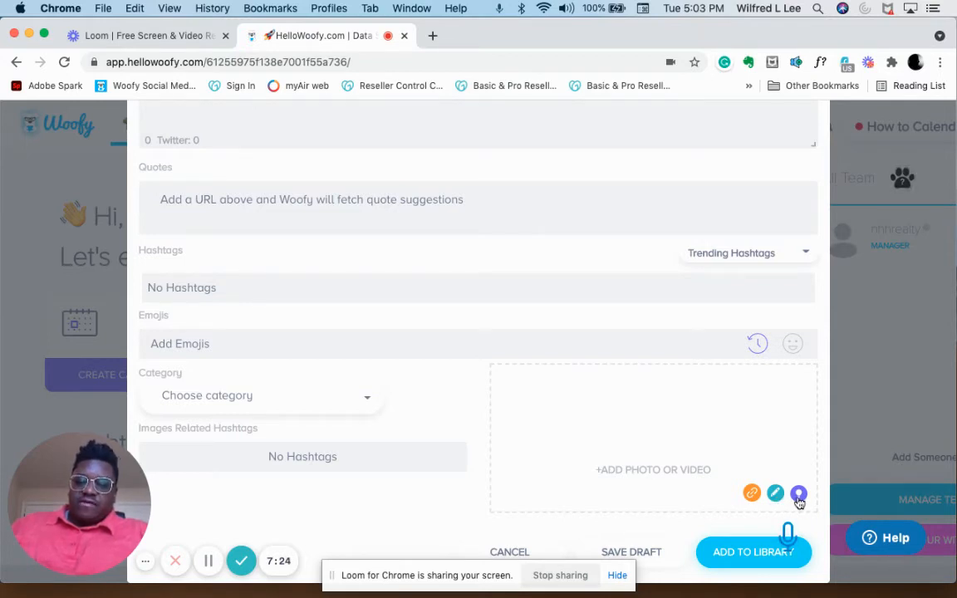
mouse_move(633, 476)
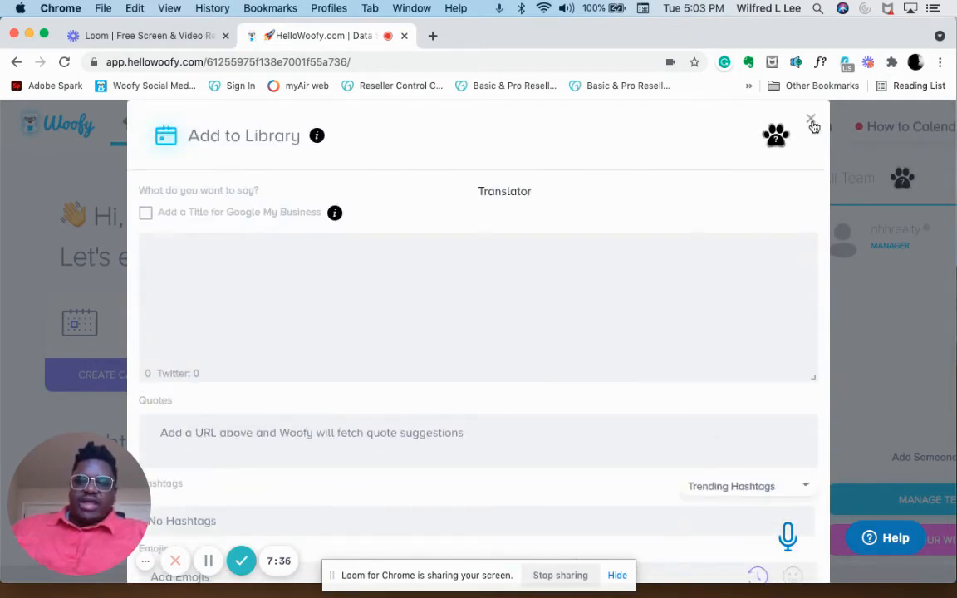
click(811, 119)
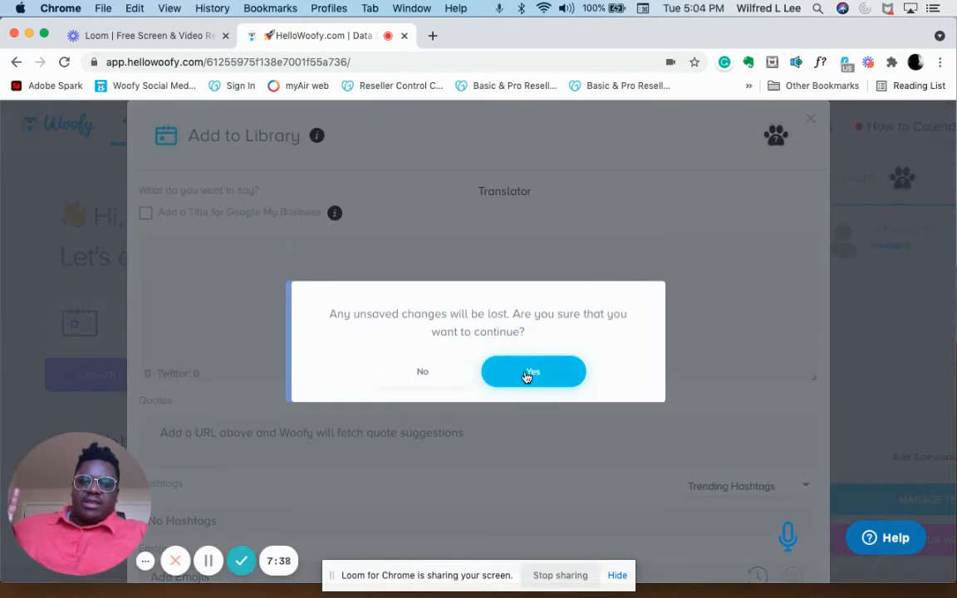
click(533, 371)
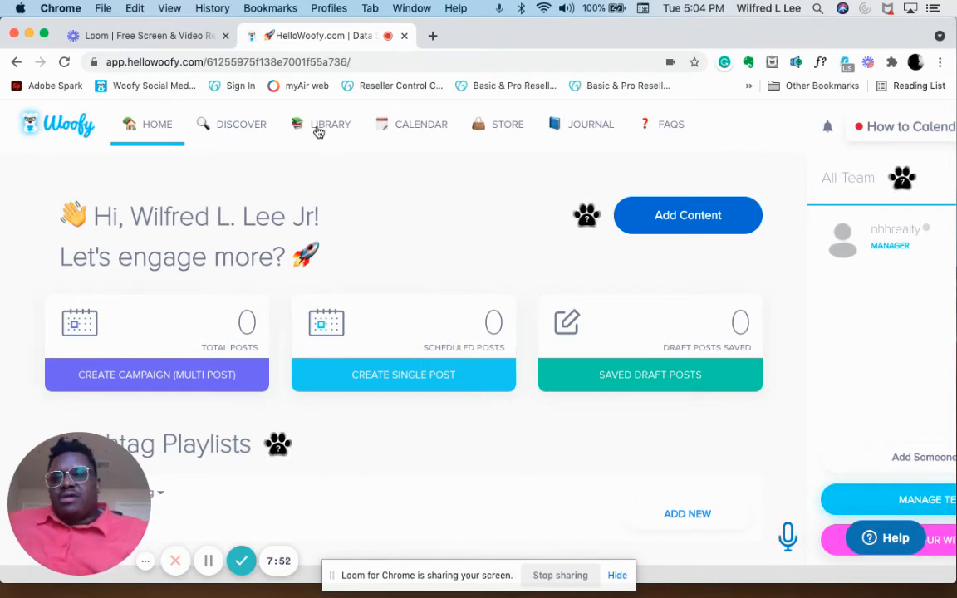
Step: Scroll the Library list to check the 'Suing your way to the stars' post, then return home
click(329, 124)
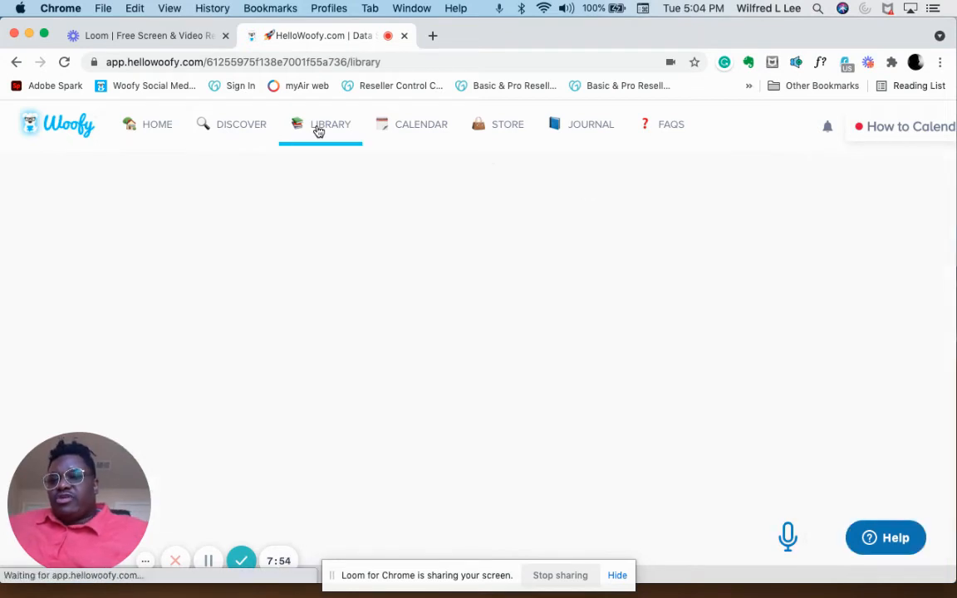
click(330, 124)
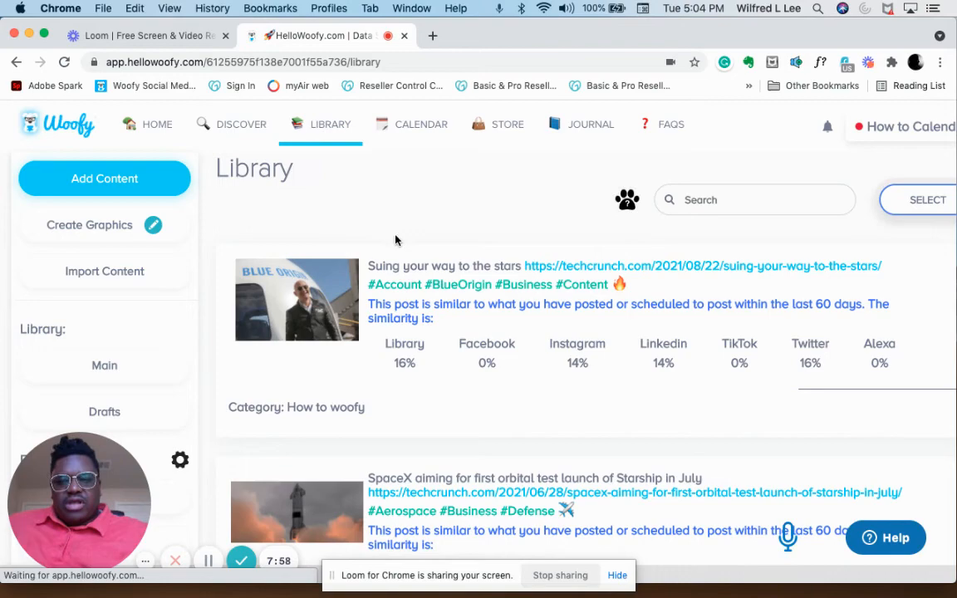
scroll(down, 3)
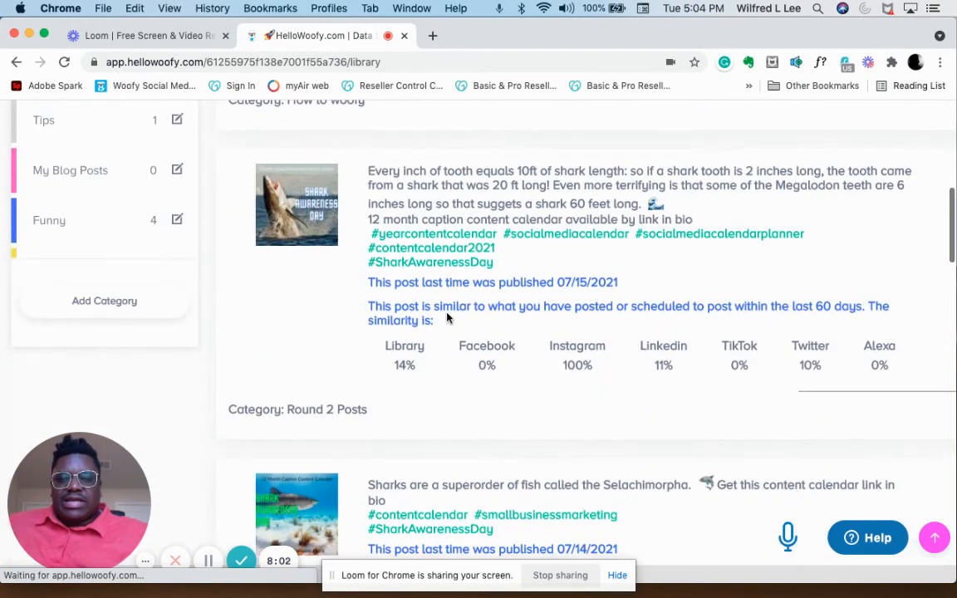
scroll(down, 3)
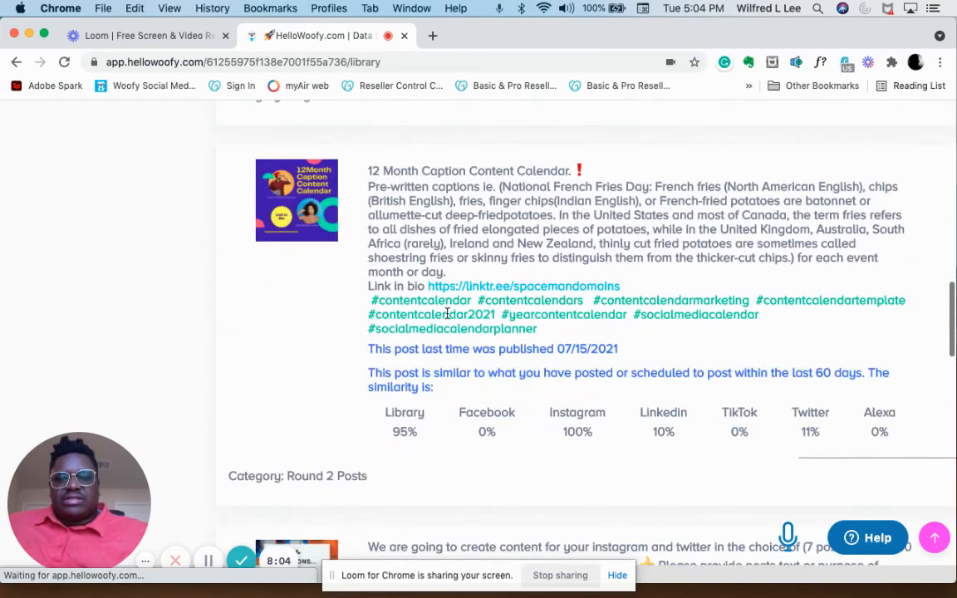
scroll(down, 3)
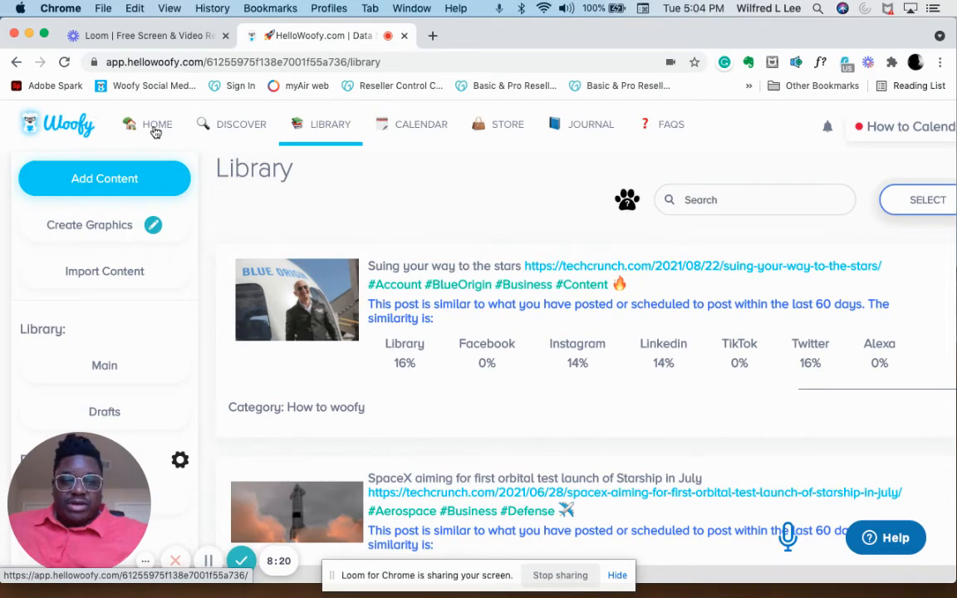
click(157, 124)
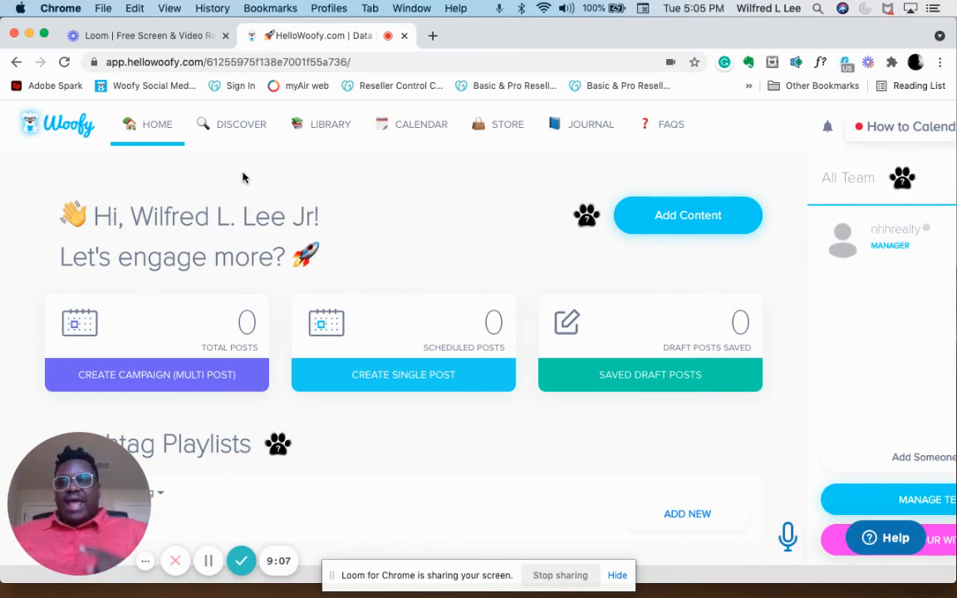
mouse_move(528, 318)
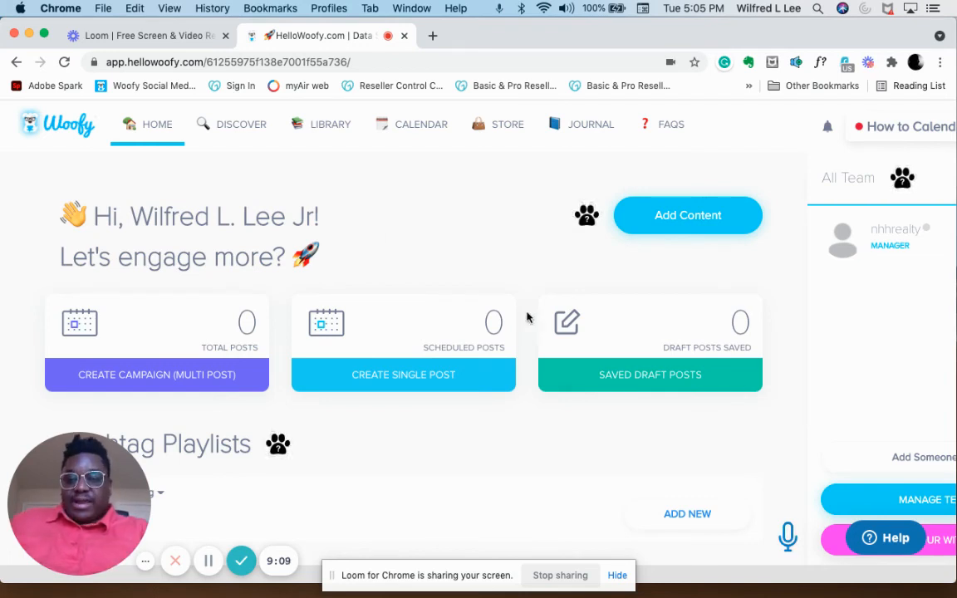
mouse_move(785, 455)
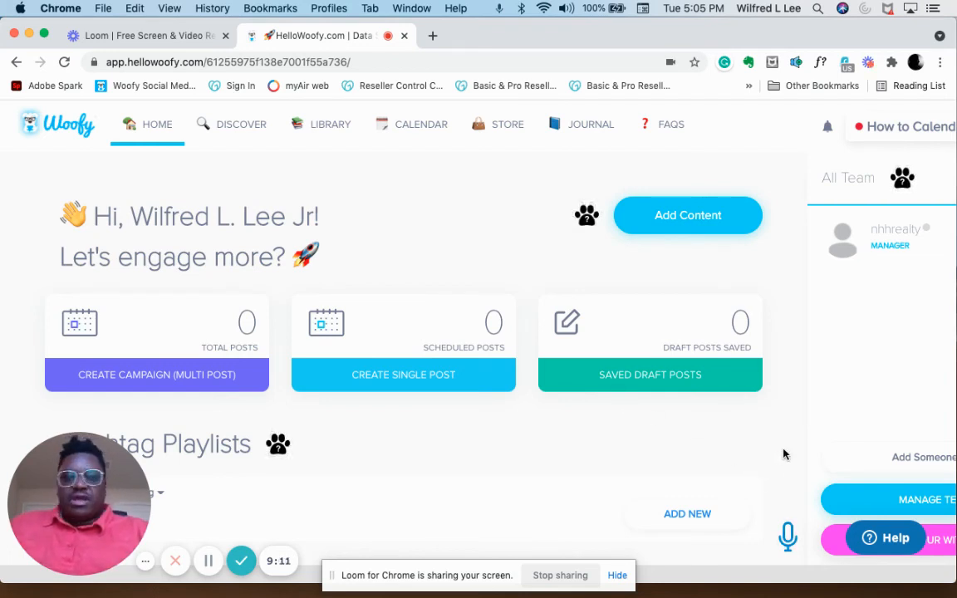